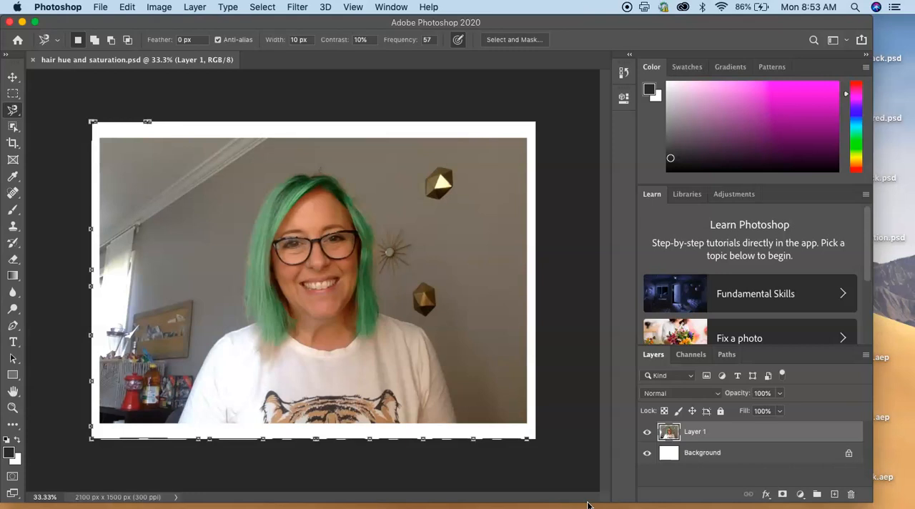
mouse_move(447, 474)
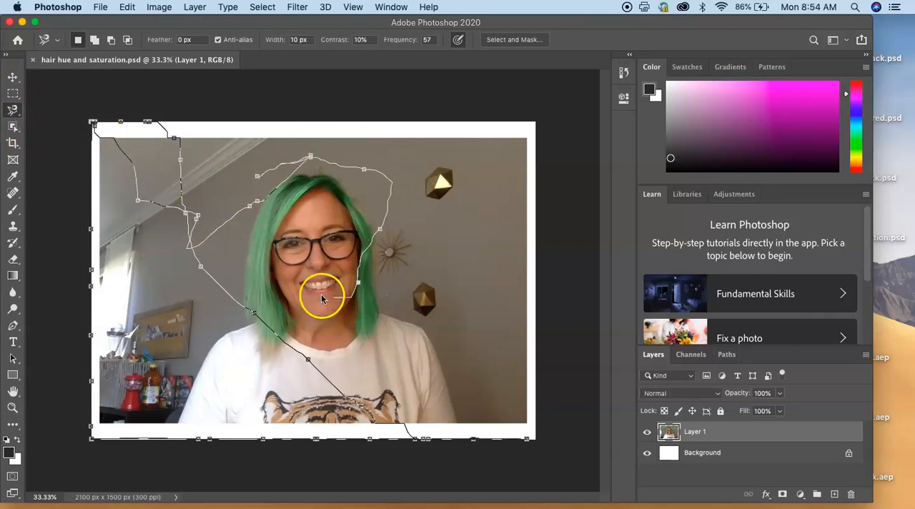
Trace a selection outline around the hair, then switch to the Move tool.
left_click_drag(322, 297, 426, 311)
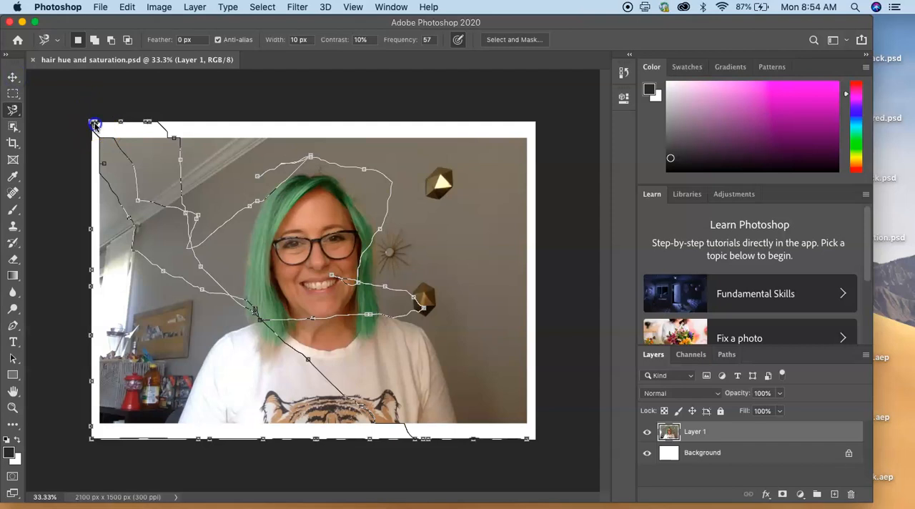
left_click(13, 79)
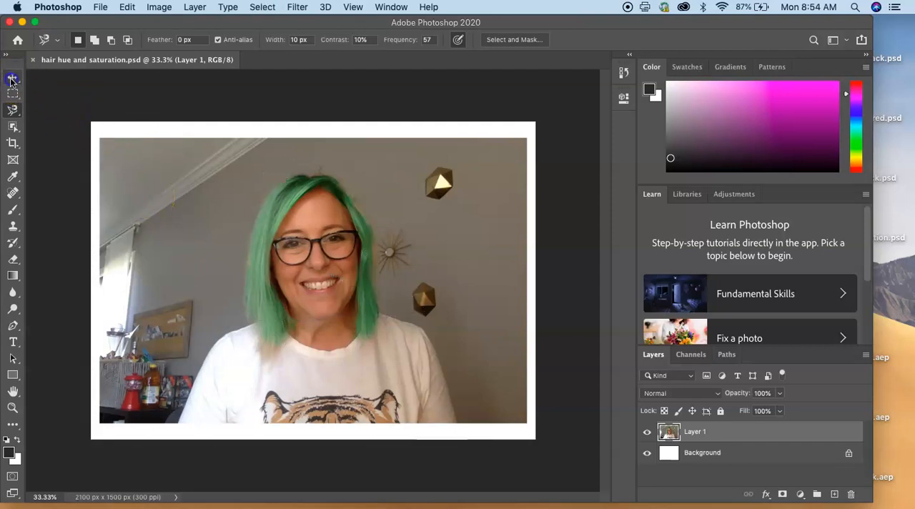
left_click(12, 77)
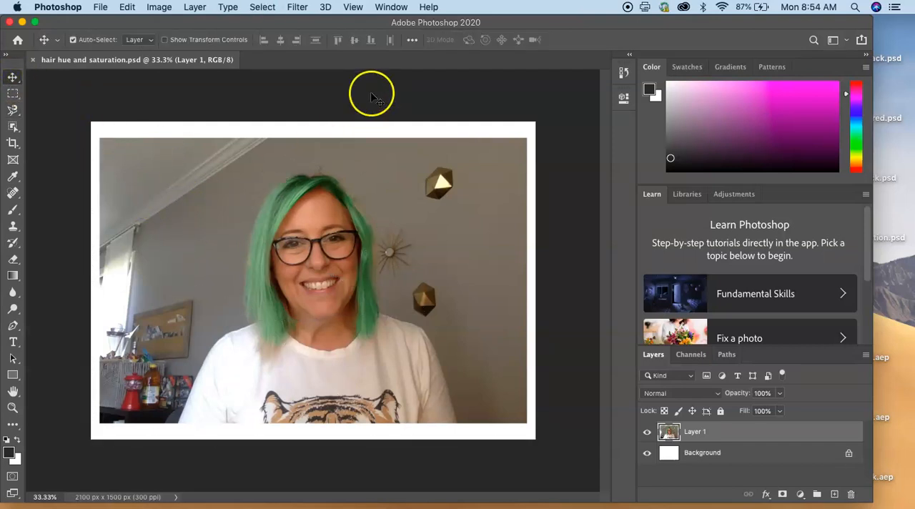
left_click(296, 6)
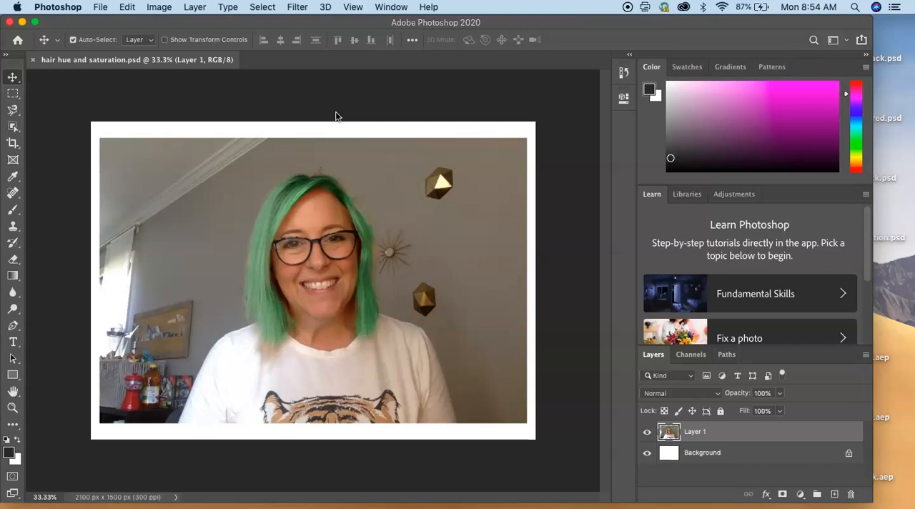
In Liquify, zigzag the top hairline into jagged points with a small warp brush.
left_click(297, 6)
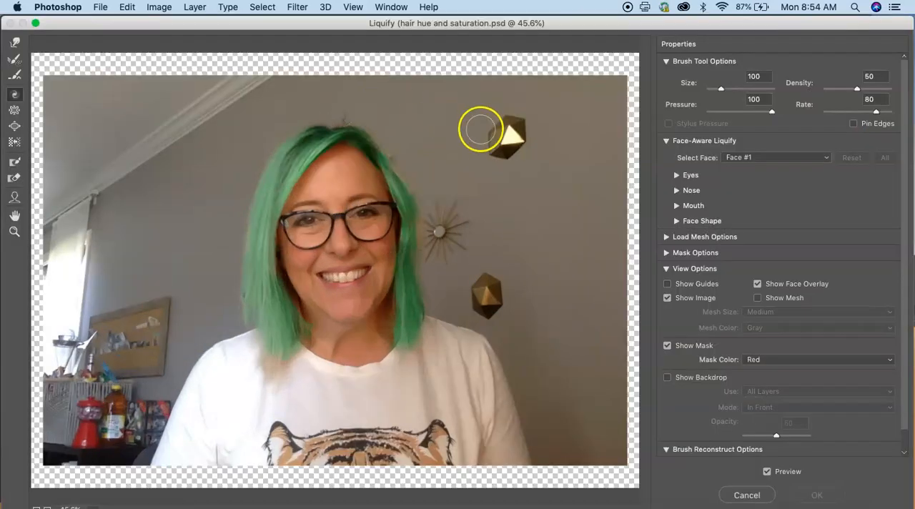
mouse_move(29, 57)
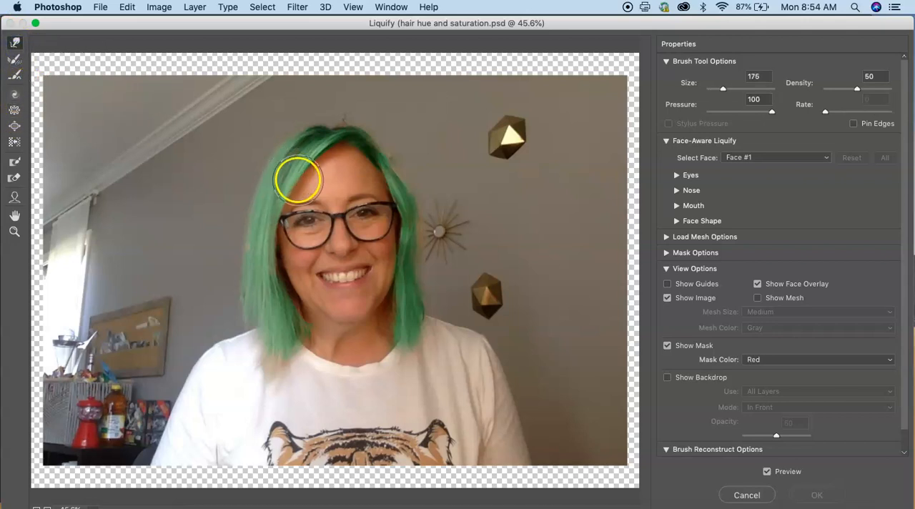
mouse_move(322, 172)
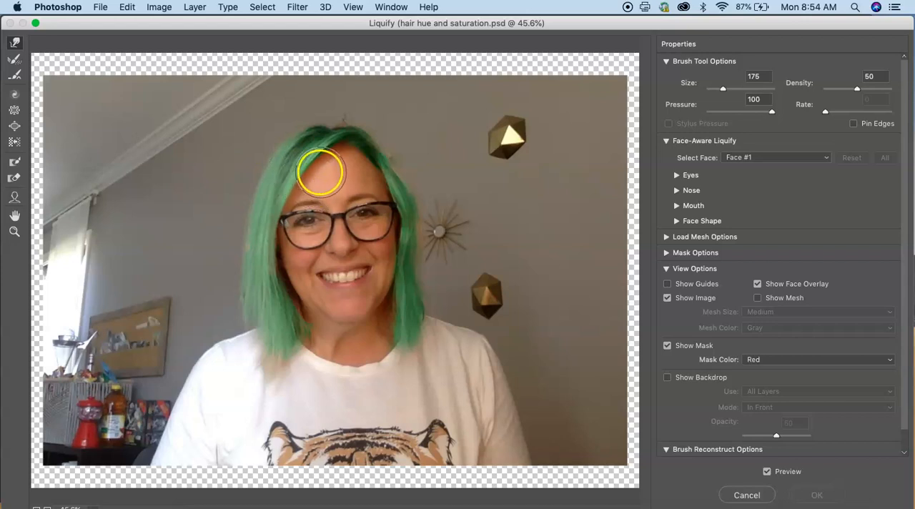
mouse_move(721, 78)
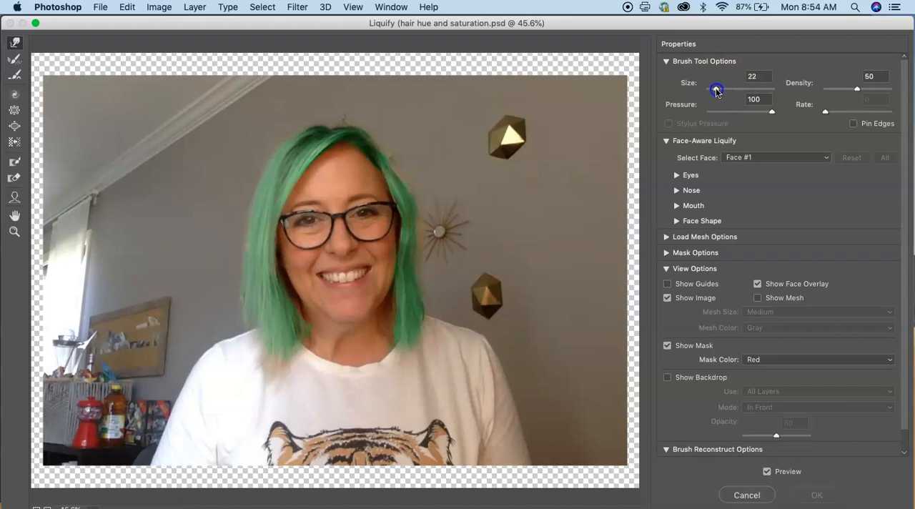
left_click_drag(717, 89, 716, 88)
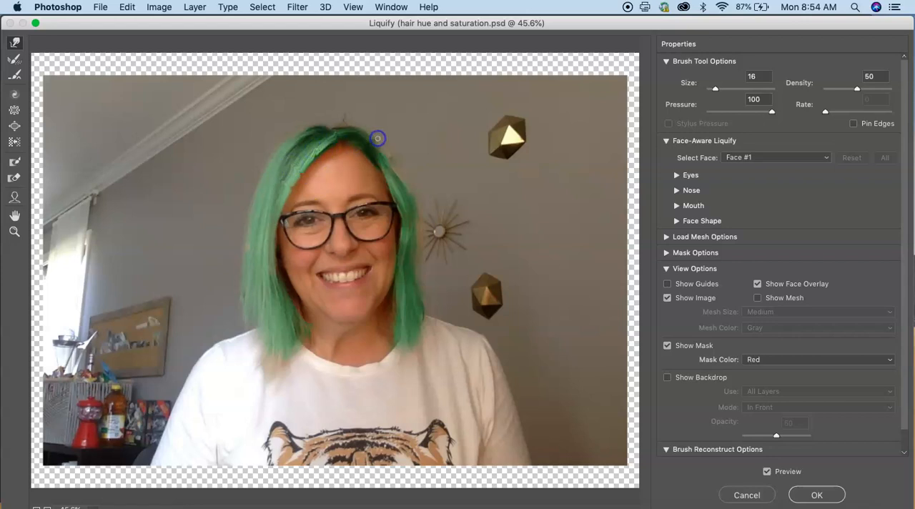
left_click_drag(377, 138, 386, 172)
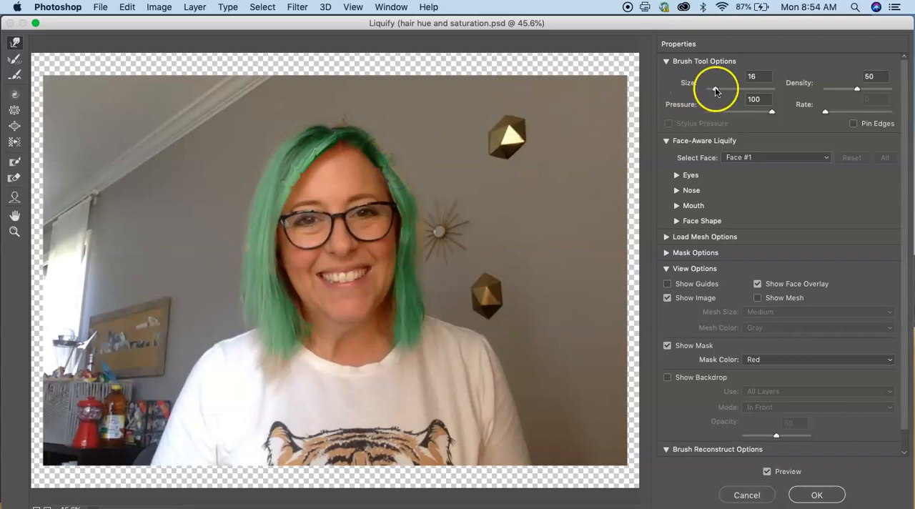
left_click_drag(716, 89, 726, 88)
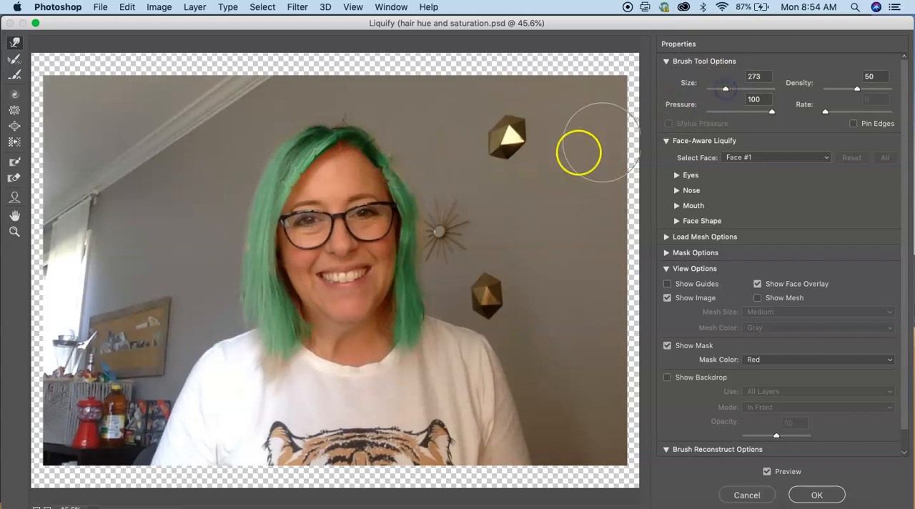
left_click_drag(726, 89, 721, 89)
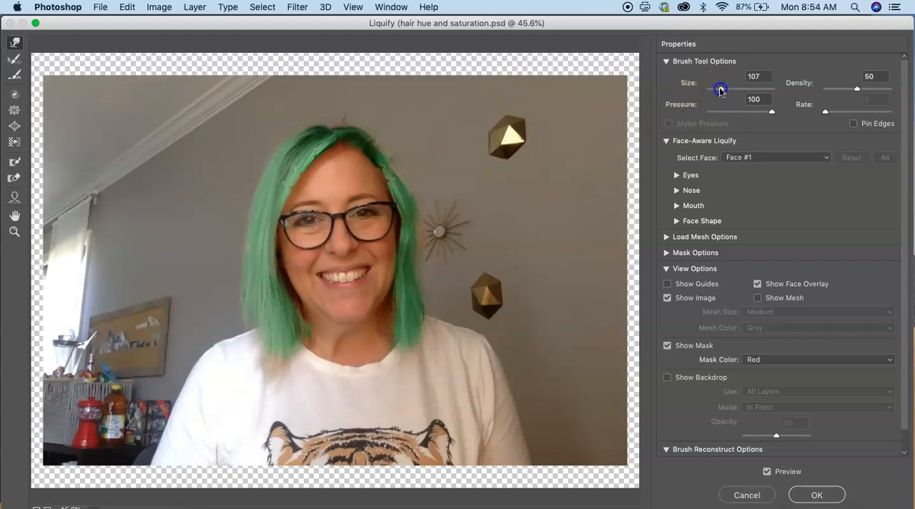
left_click_drag(722, 89, 719, 89)
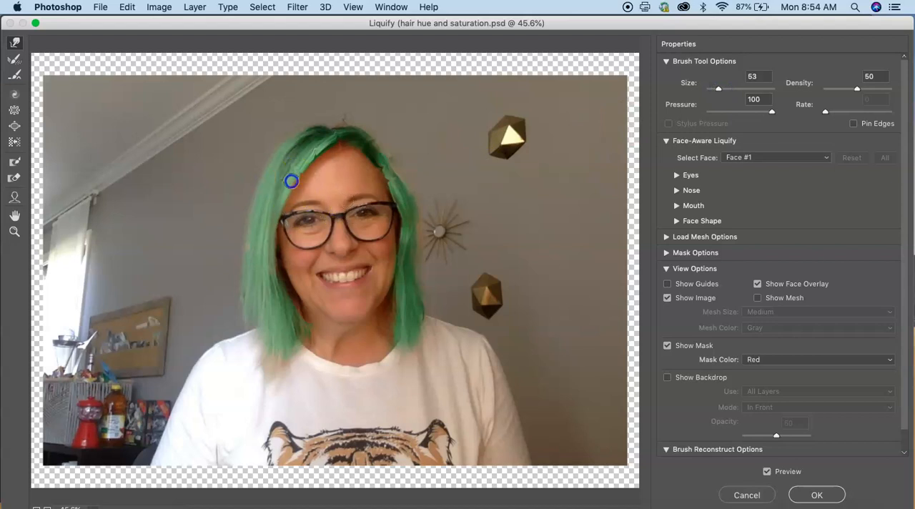
left_click_drag(291, 181, 286, 149)
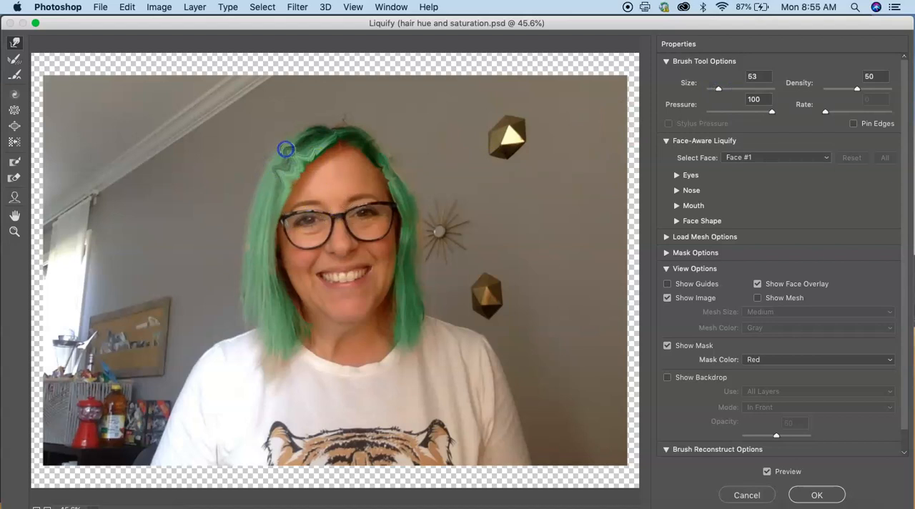
left_click_drag(286, 149, 354, 150)
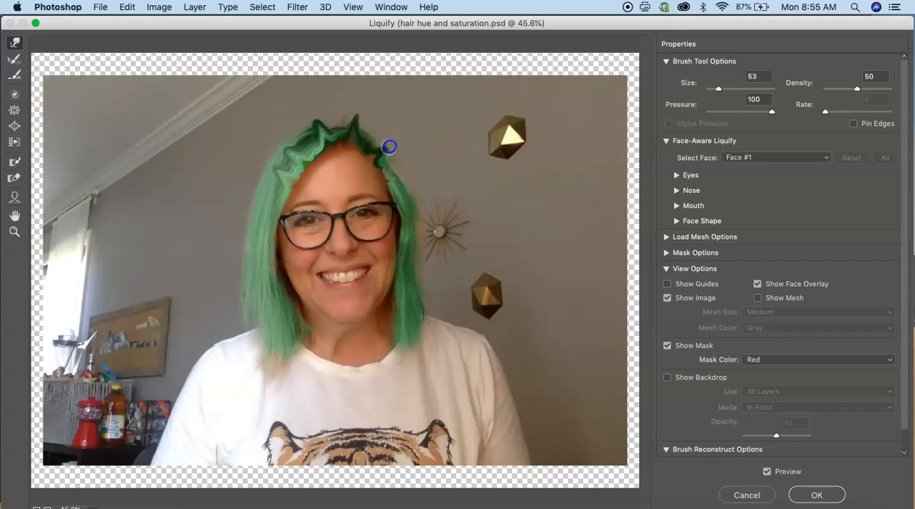
With a larger brush, lift both sides of the hair into tall horns.
left_click_drag(719, 88, 727, 91)
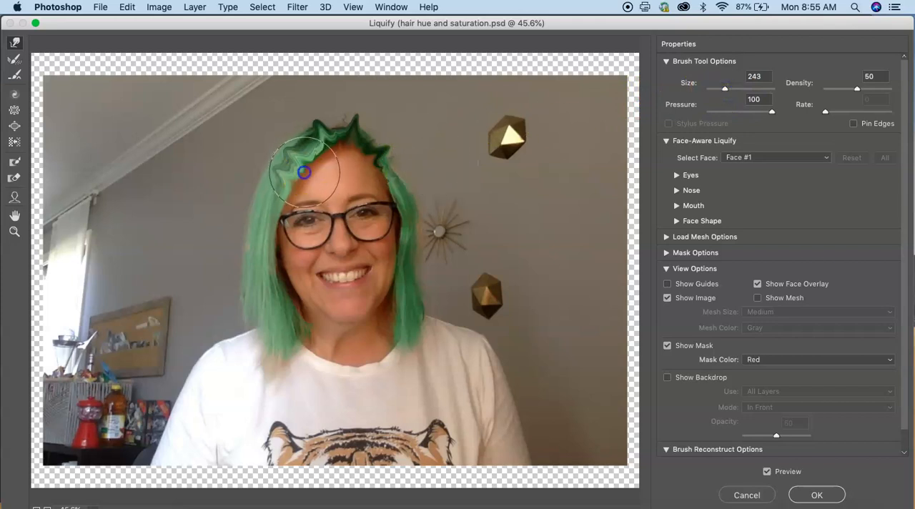
left_click_drag(304, 171, 362, 156)
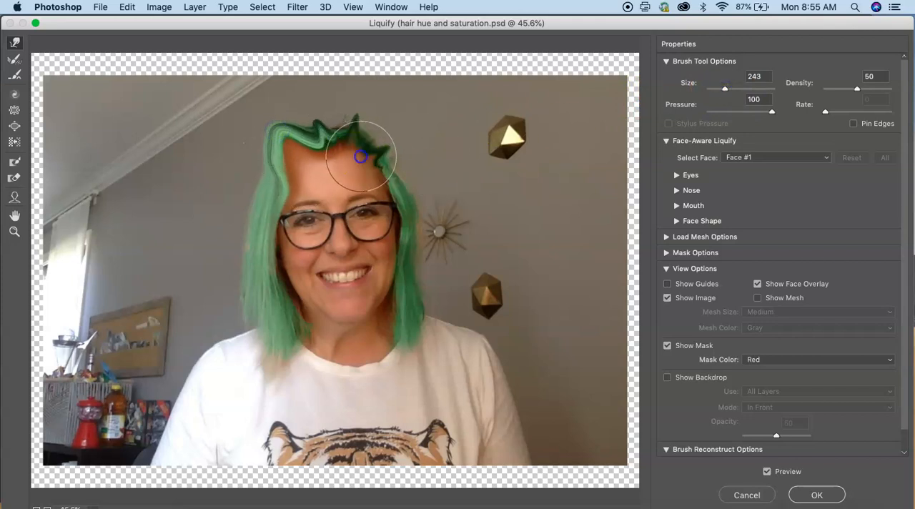
left_click_drag(361, 156, 558, 209)
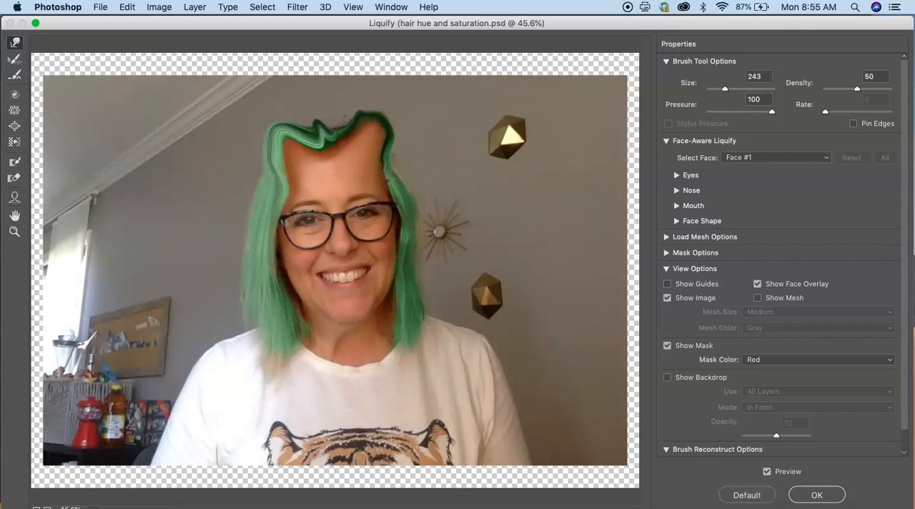
left_click_drag(343, 136, 390, 108)
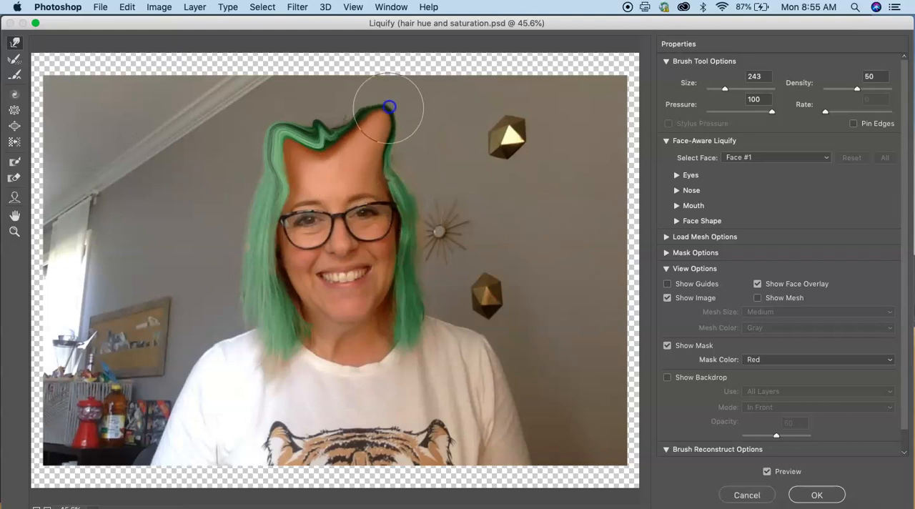
left_click_drag(390, 107, 521, 179)
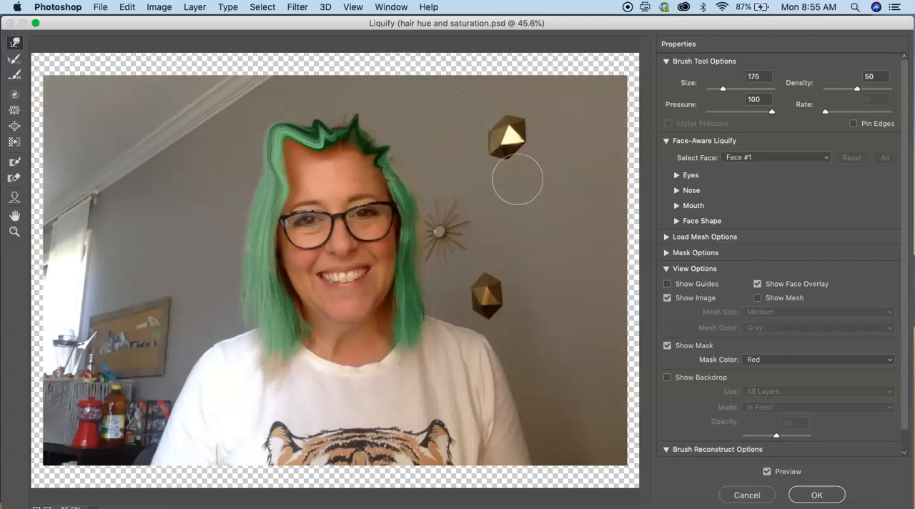
Pull the chin down into a point and widen the jaw with a 175 px brush.
left_click_drag(517, 179, 386, 111)
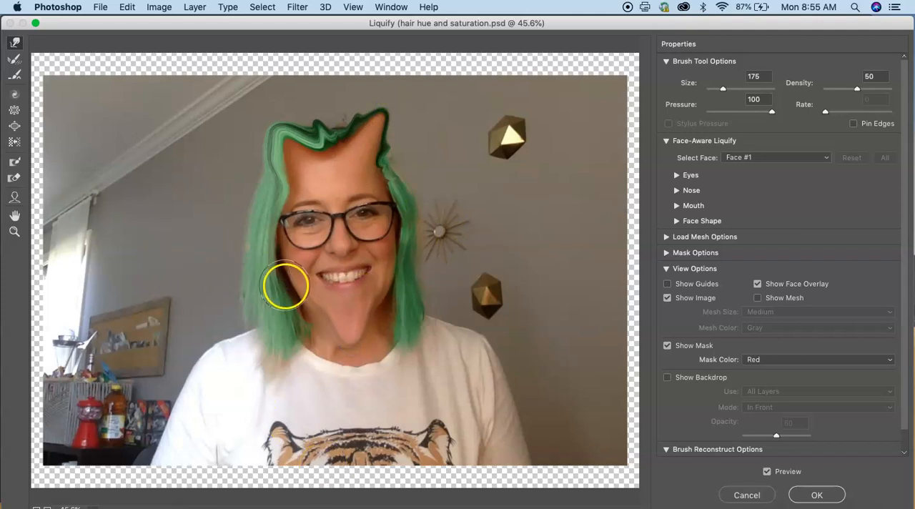
left_click_drag(286, 286, 383, 290)
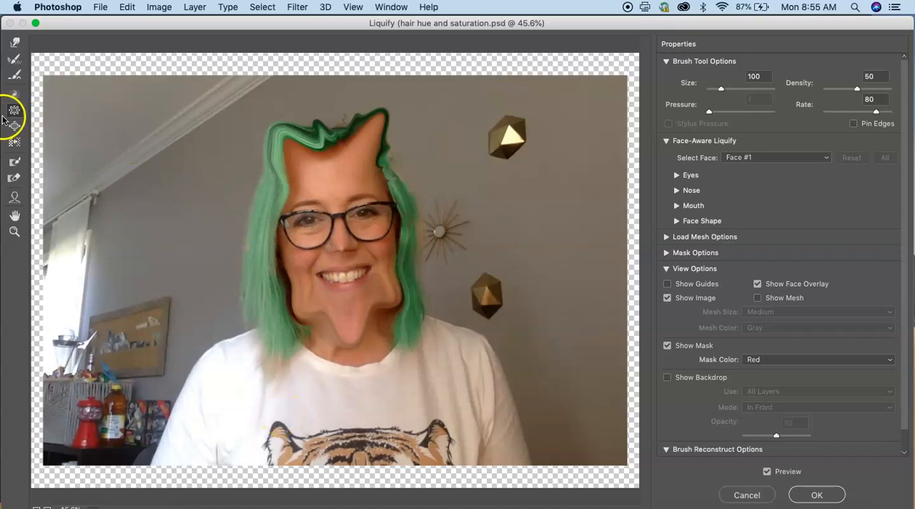
mouse_move(15, 127)
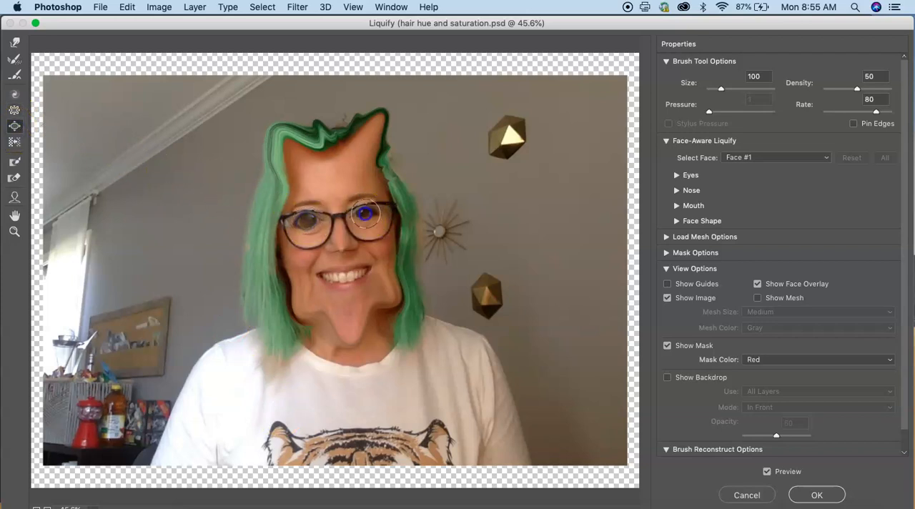
mouse_move(442, 250)
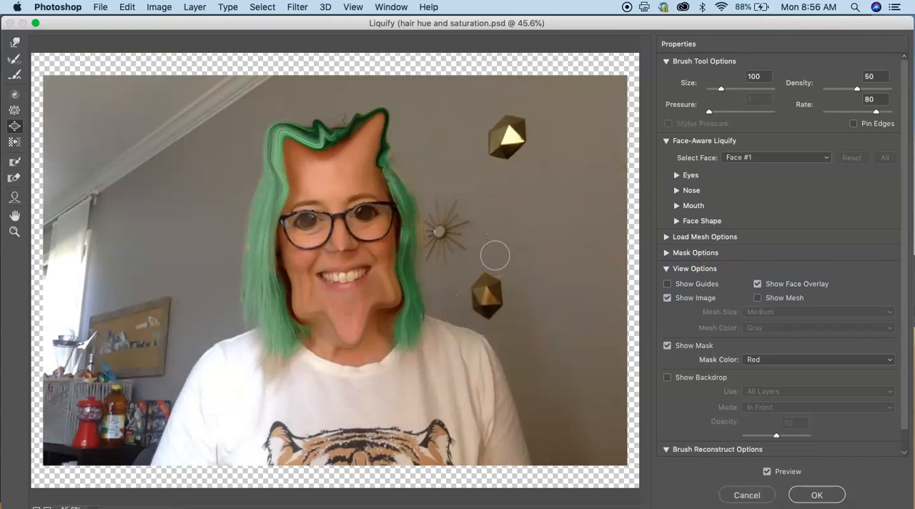
mouse_move(747, 495)
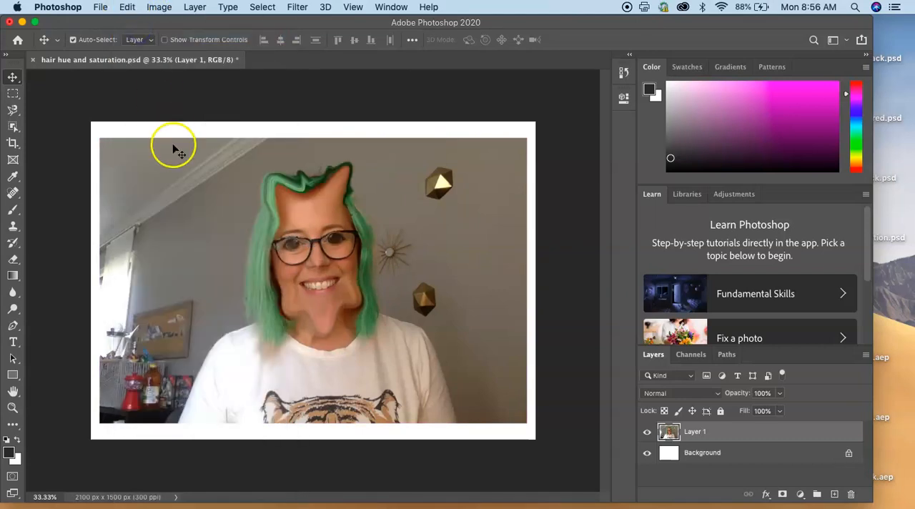
mouse_move(216, 259)
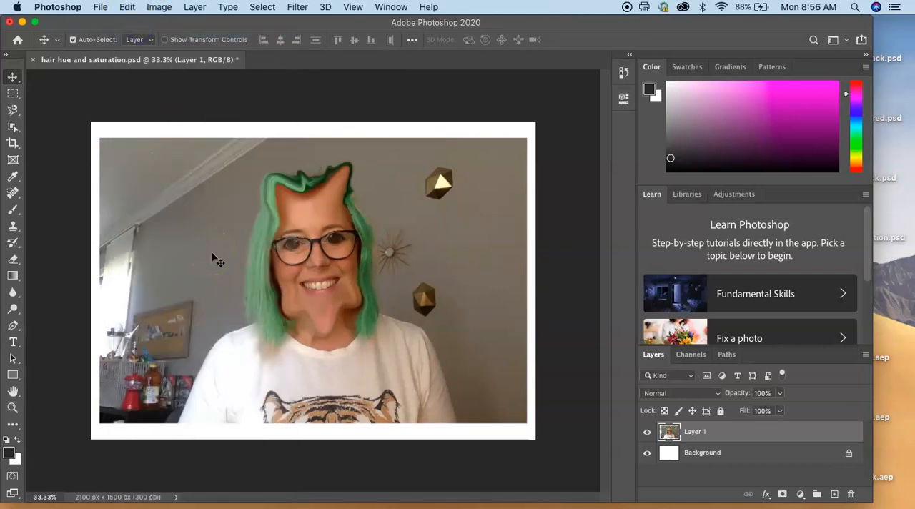